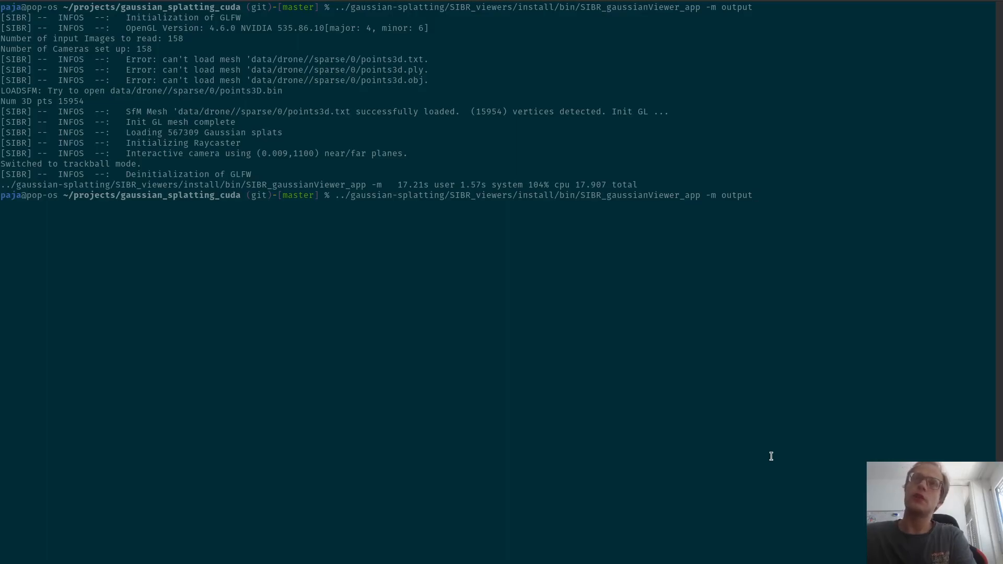
Rerun SIBR_gaussianViewer_app -m output to relaunch the viewer on the output model.
key(Return)
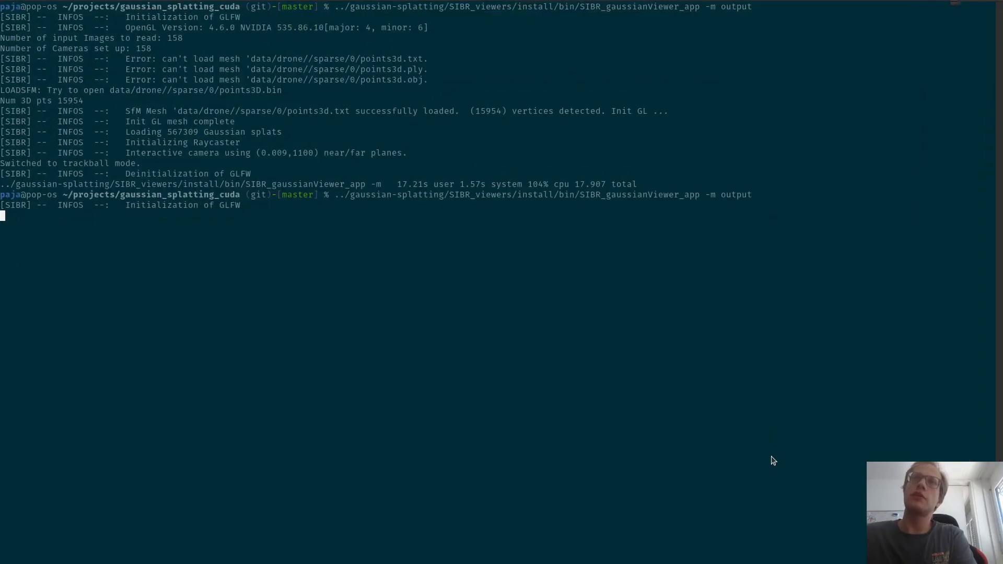
mouse_move(885, 325)
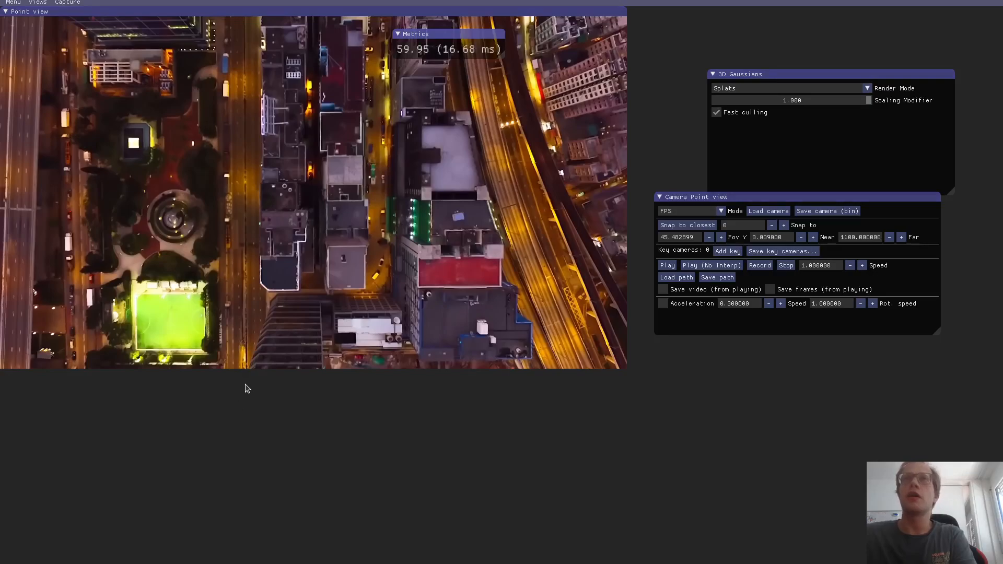
mouse_move(243, 399)
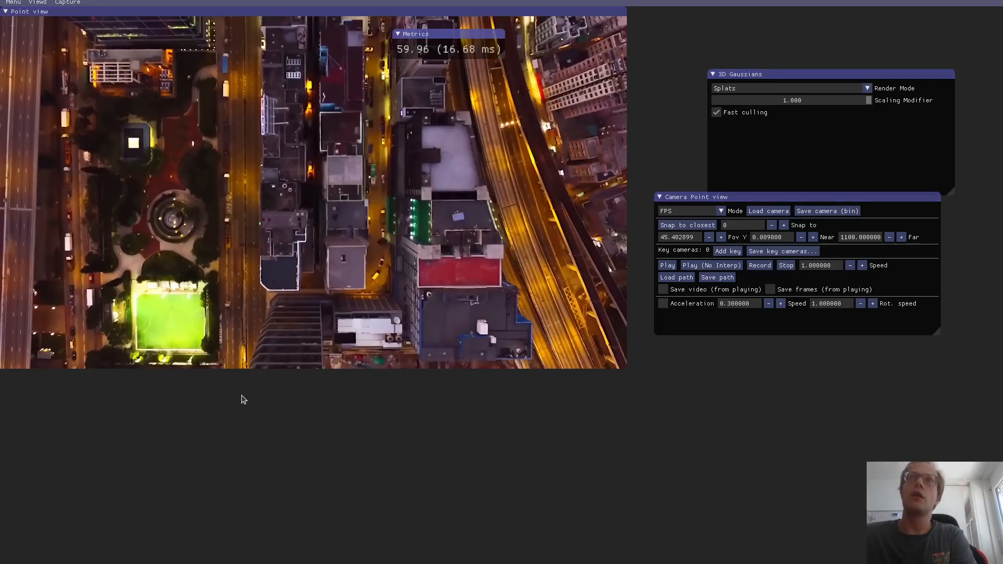
mouse_move(319, 434)
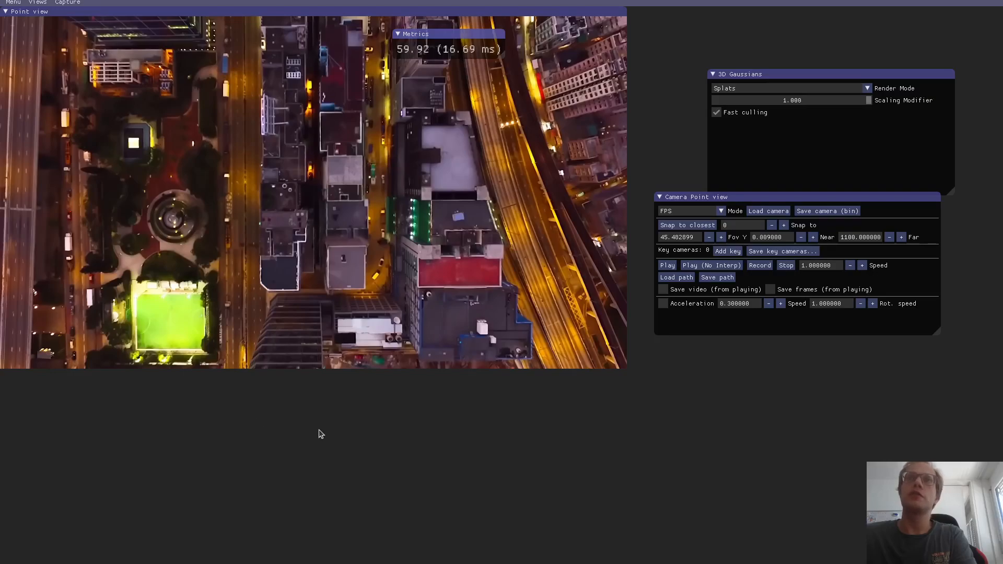
mouse_move(304, 482)
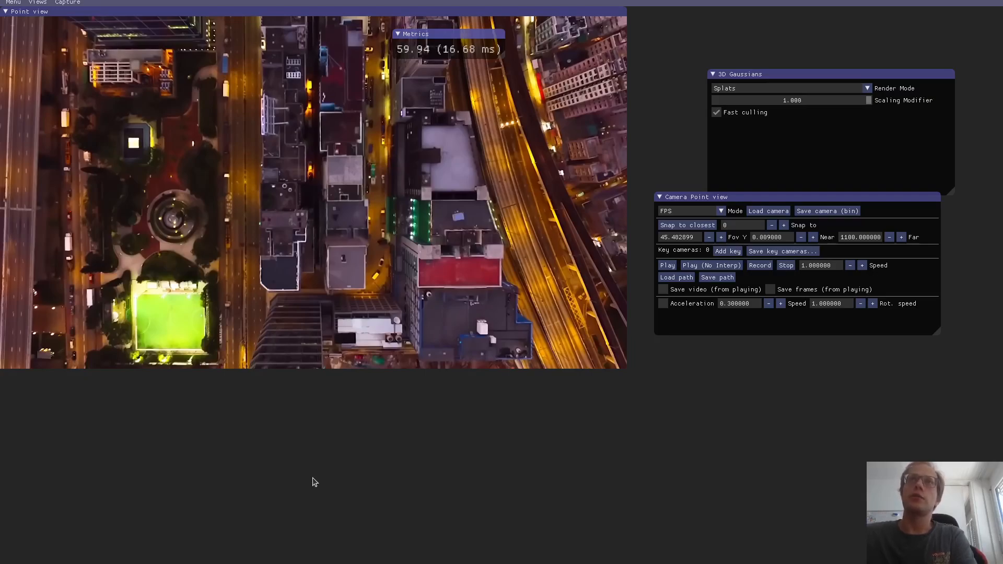
mouse_move(358, 472)
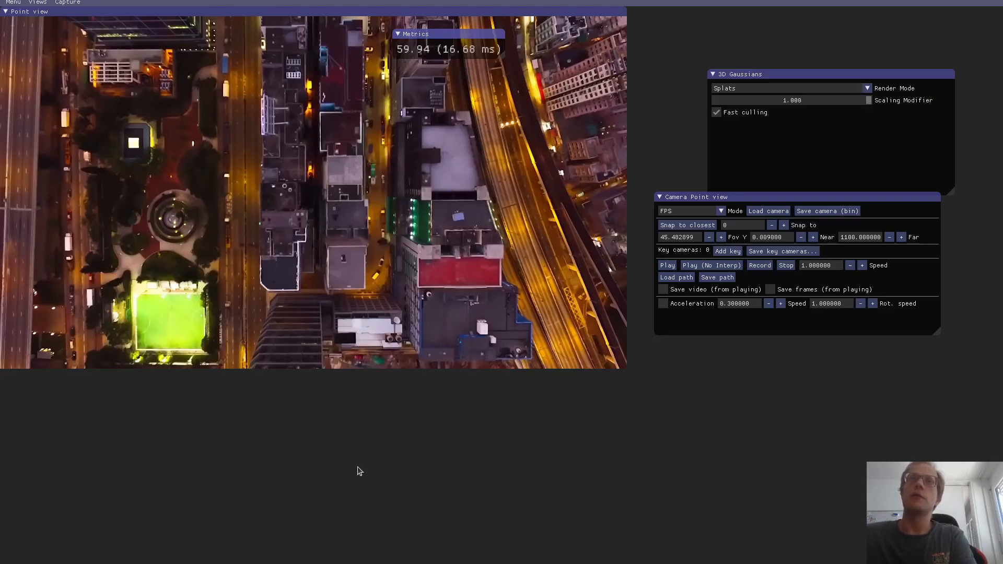
mouse_move(430, 453)
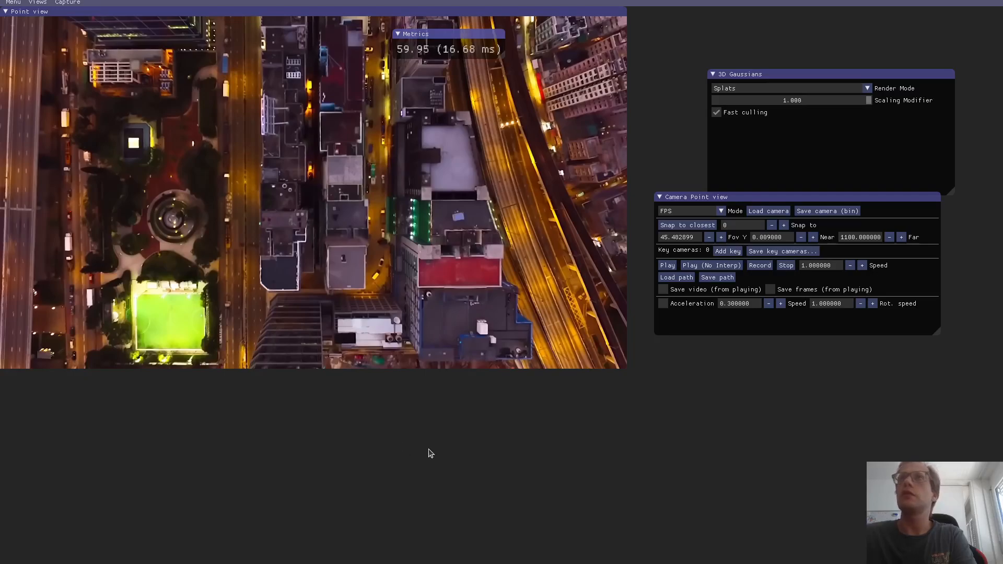
mouse_move(228, 363)
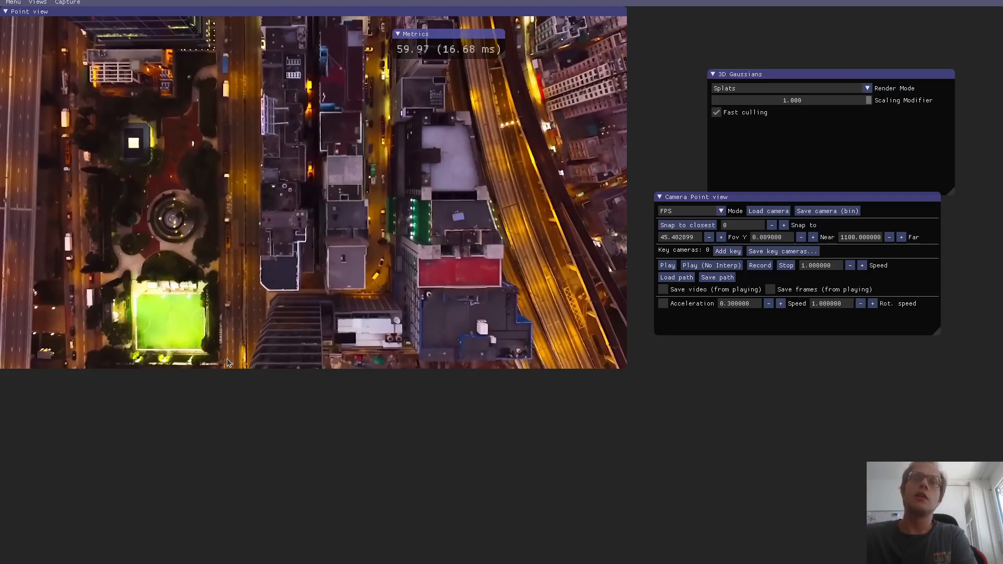
mouse_move(280, 367)
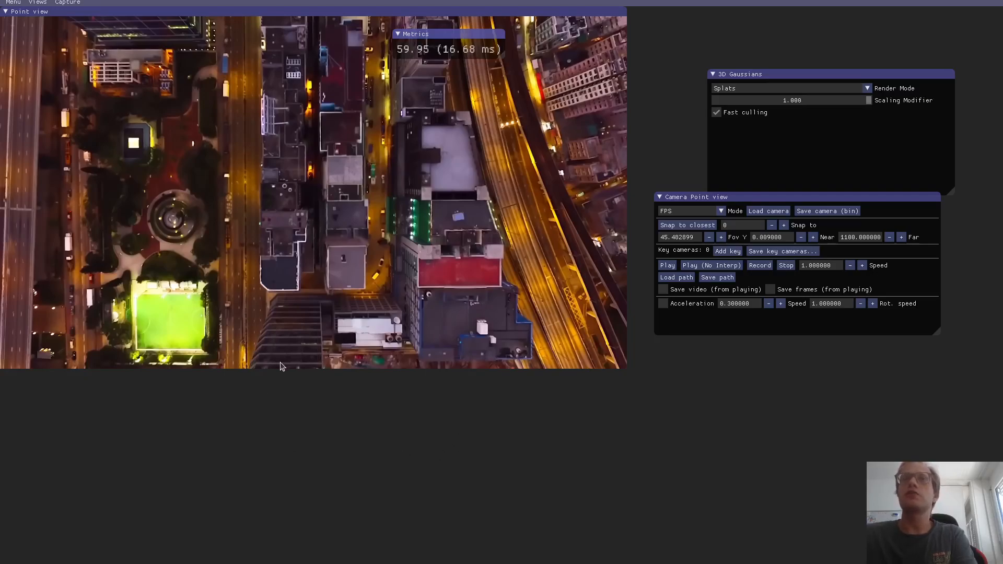
mouse_move(303, 322)
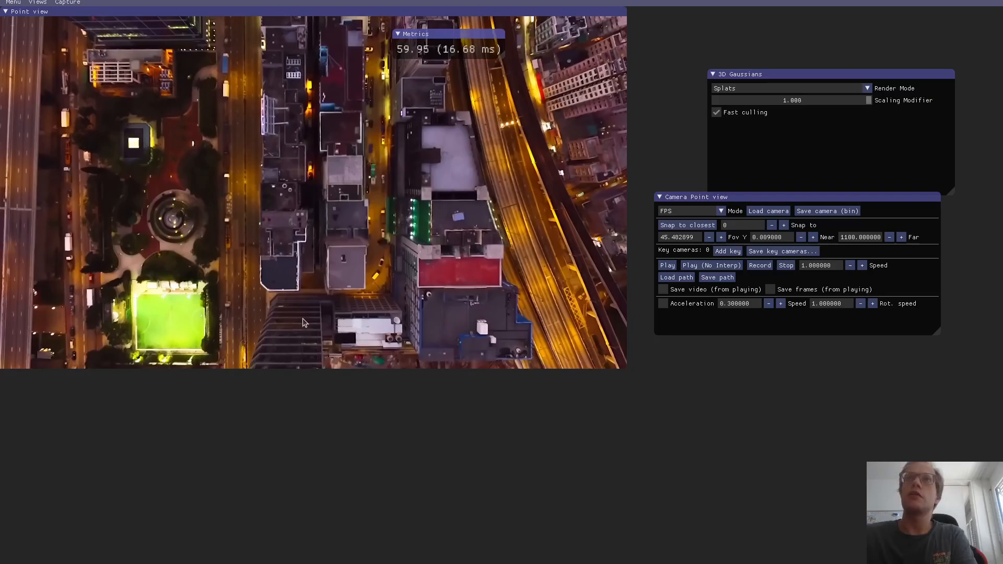
mouse_move(270, 321)
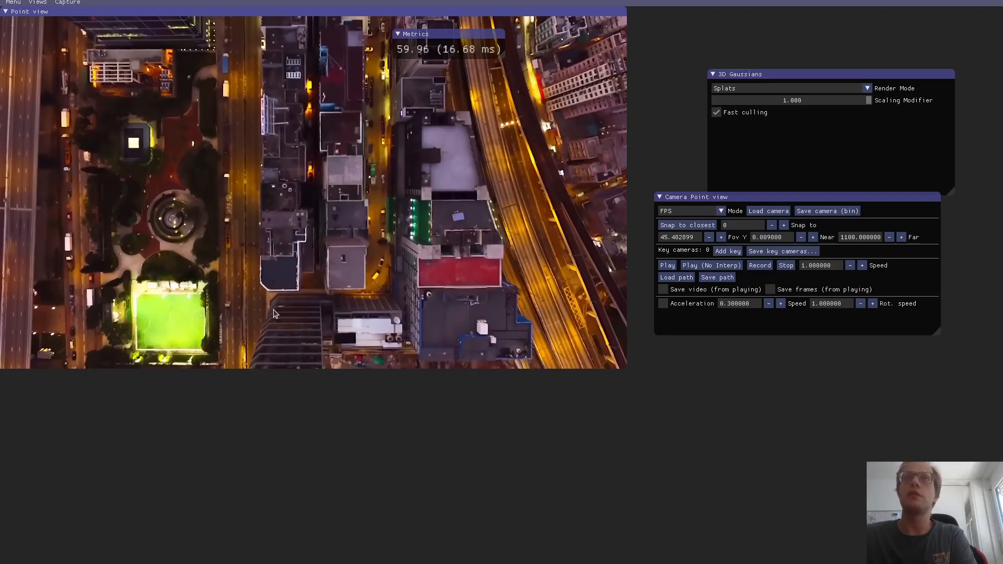
mouse_move(276, 306)
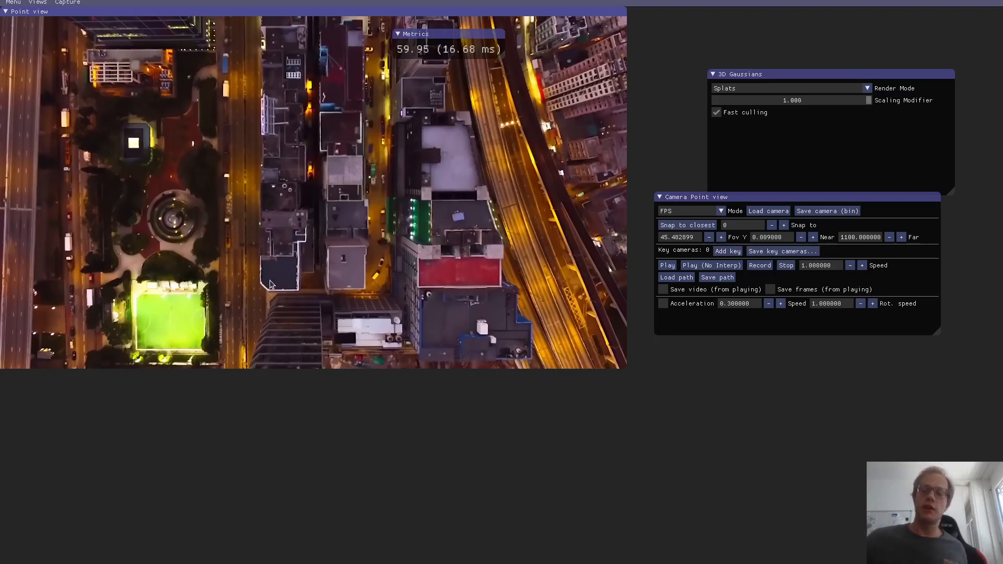
mouse_move(288, 185)
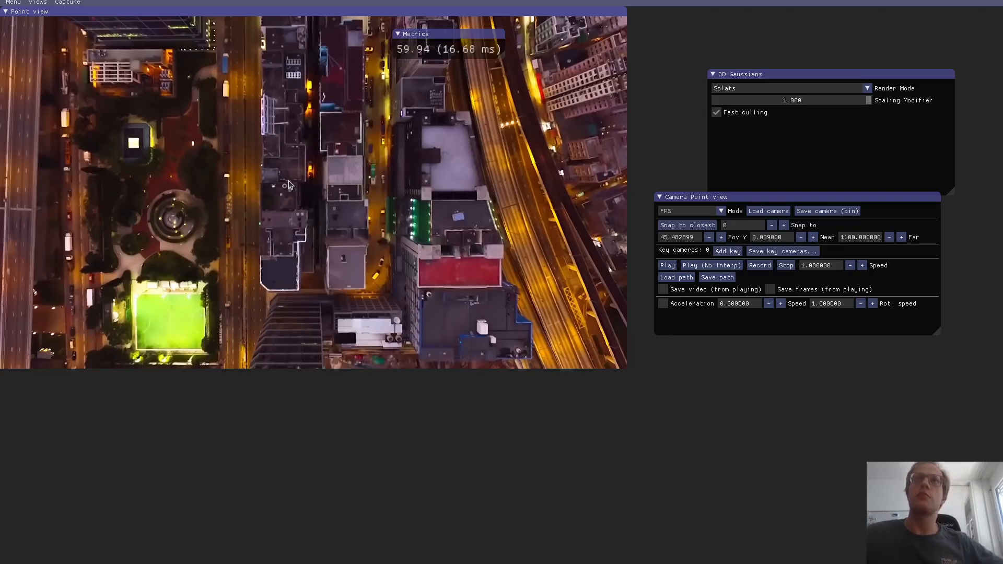
mouse_move(842, 313)
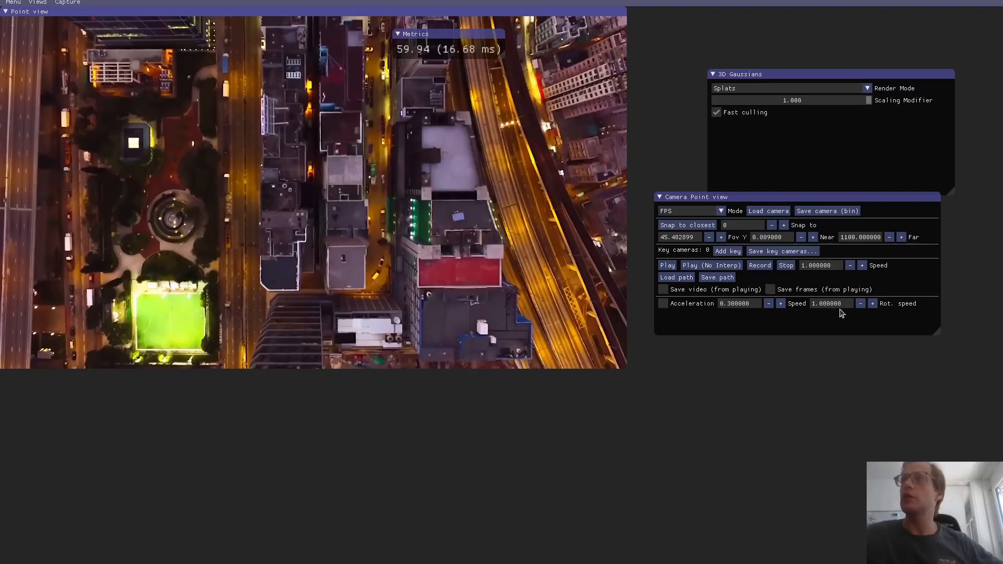
Raise the camera acceleration to 1.0 with two presses of the + button.
click(780, 303)
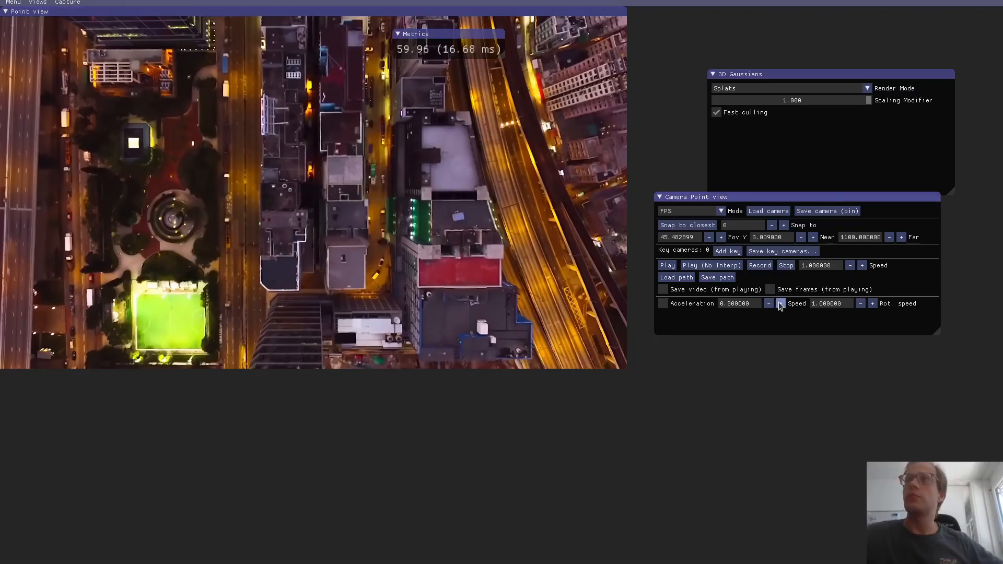
click(781, 303)
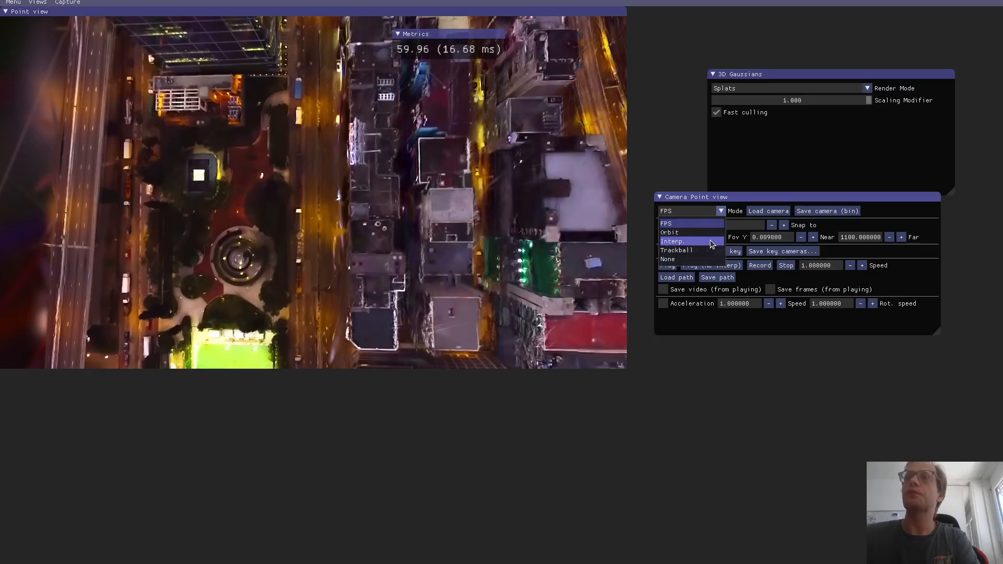
Switch the camera to Interp mode, check the Views menu, and show the Display settings.
click(673, 242)
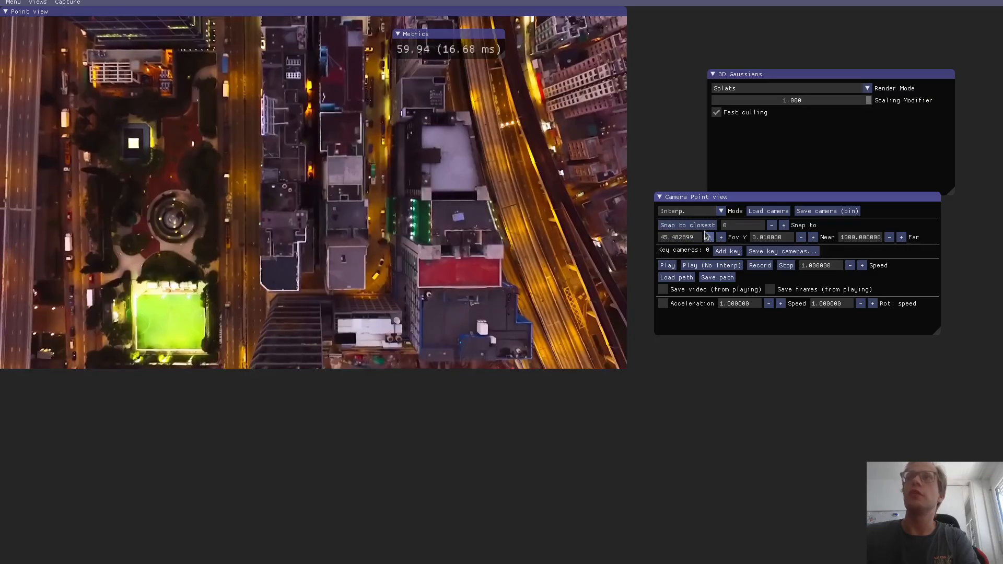
click(38, 2)
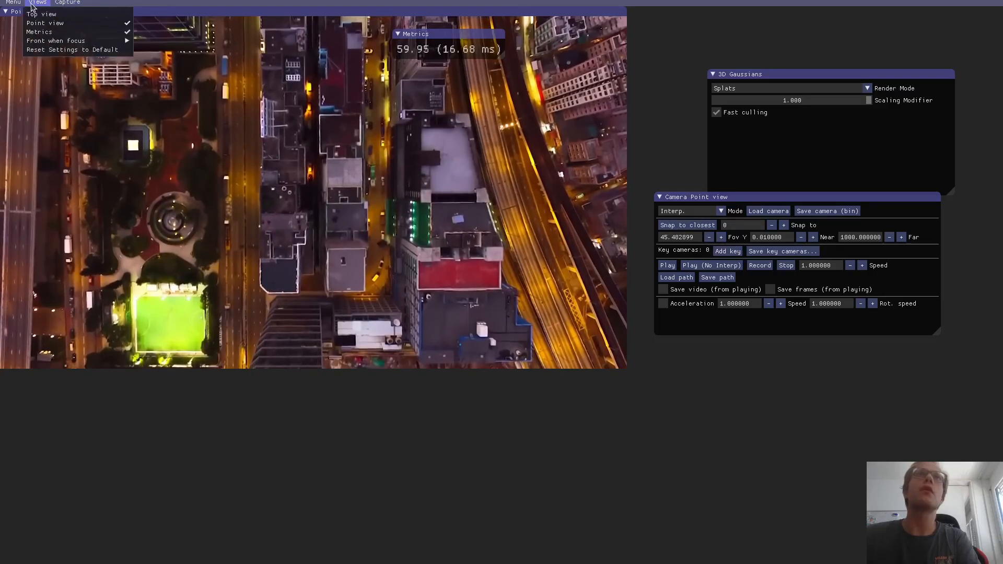
click(13, 3)
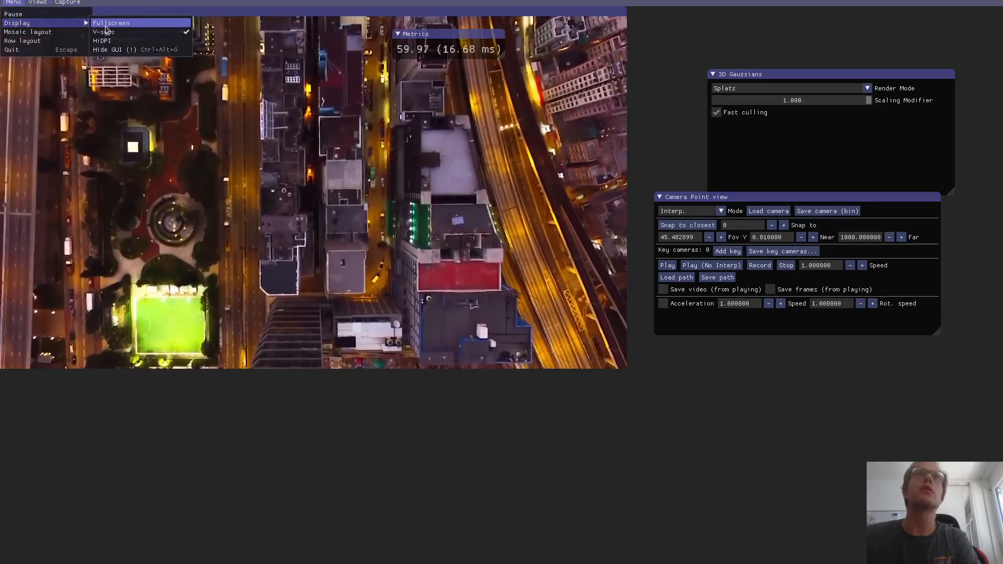
Turn off V-sync so the night city renders above 500 fps, then explore it.
click(103, 31)
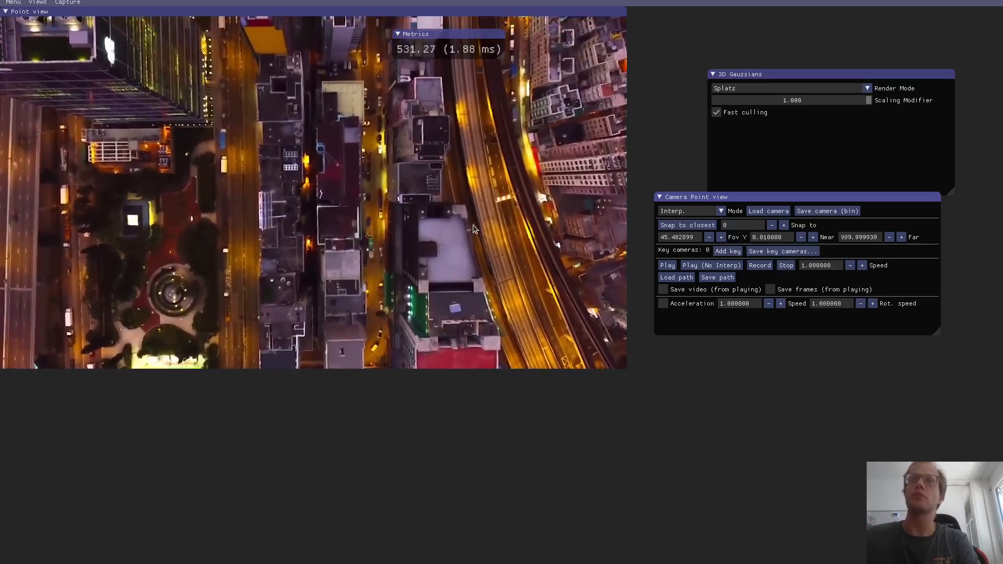
click(901, 237)
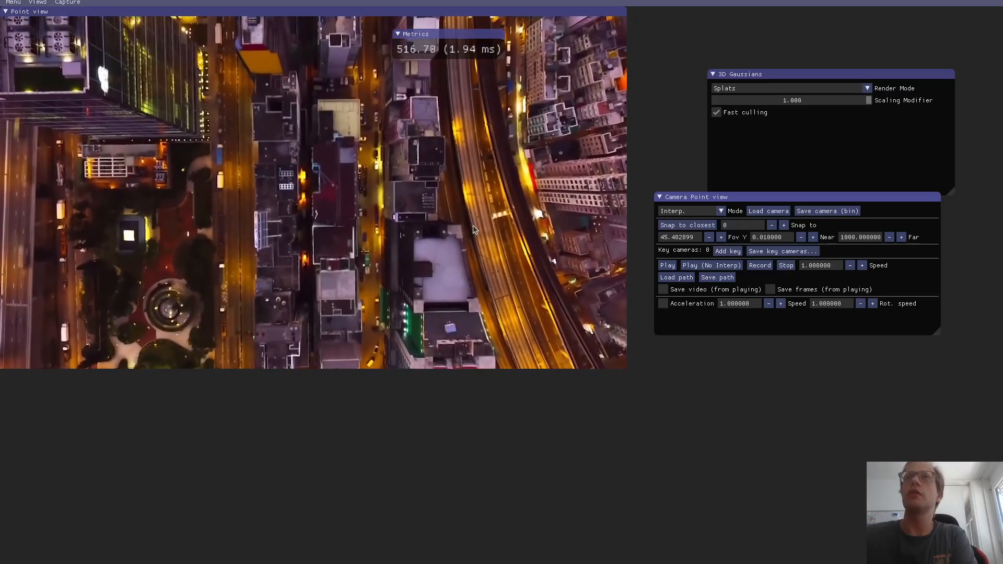